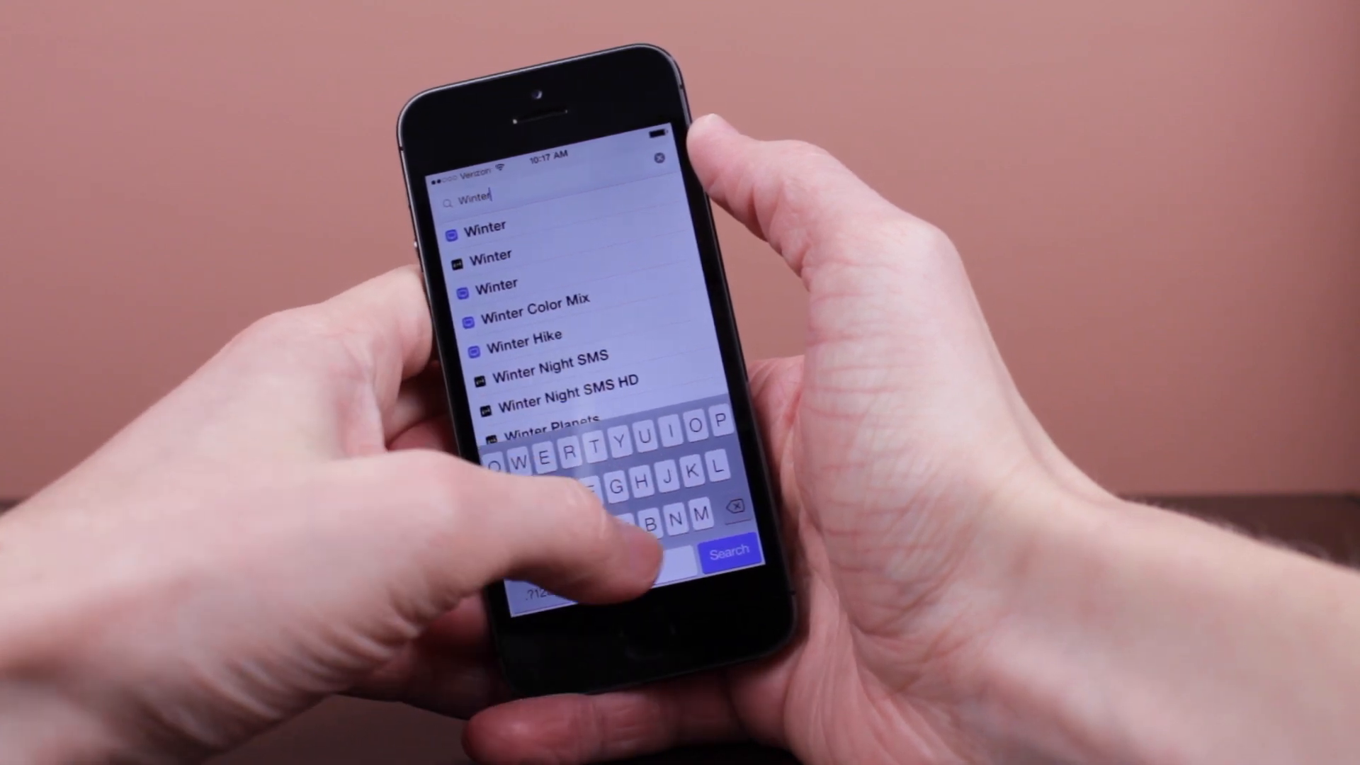
# Extend the search to 'Winterb' so results filter to WinterBoard packages.
pyautogui.write('b')
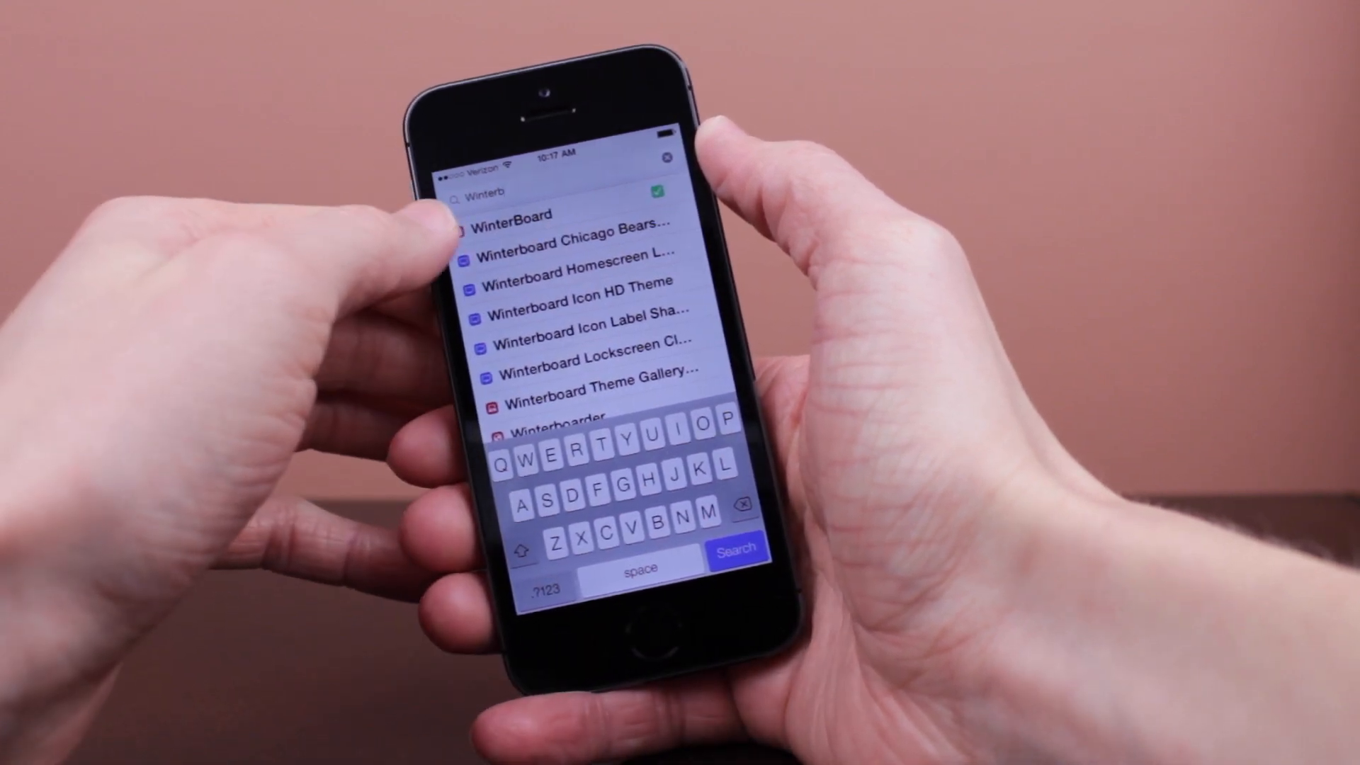
# Show the WinterBoard details page and read its version 0.9.3912 description and compatibility notes.
pyautogui.click(516, 214)
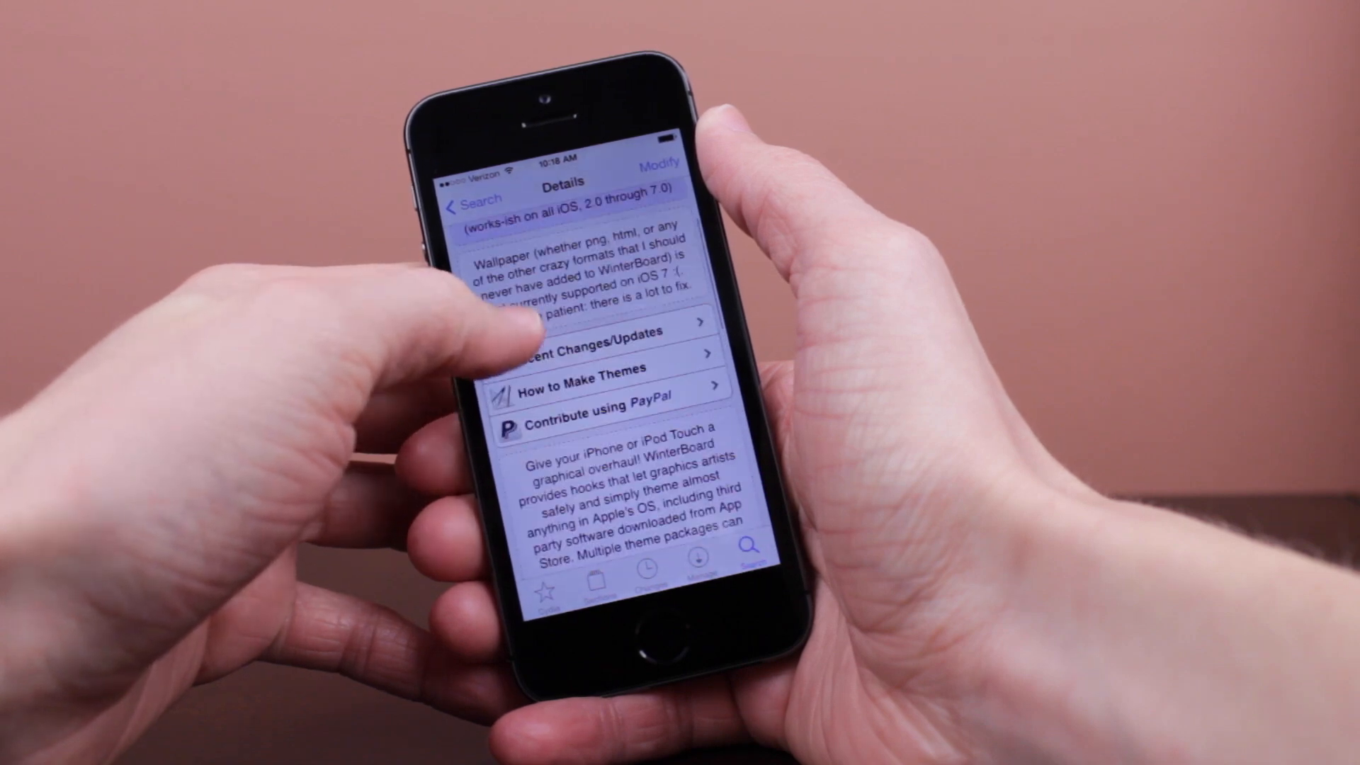
pyautogui.scroll(-3)
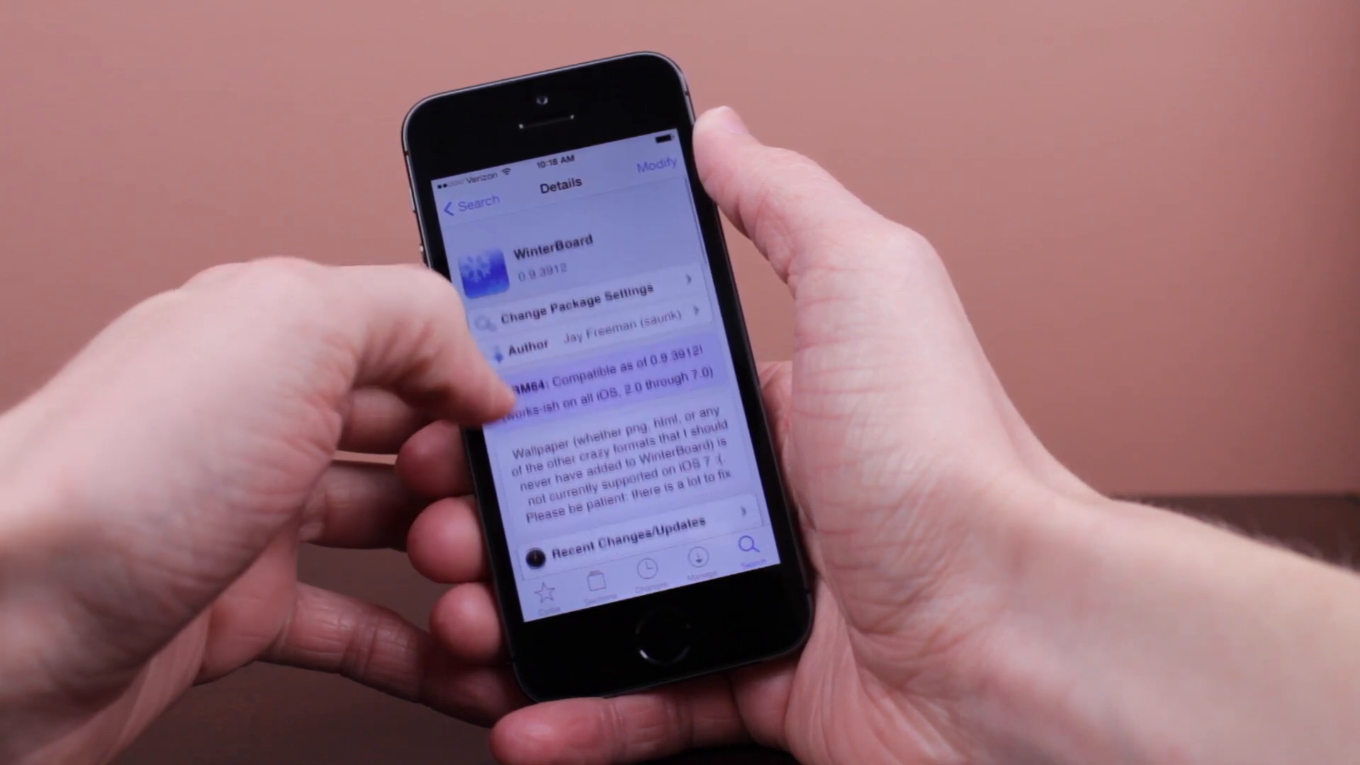